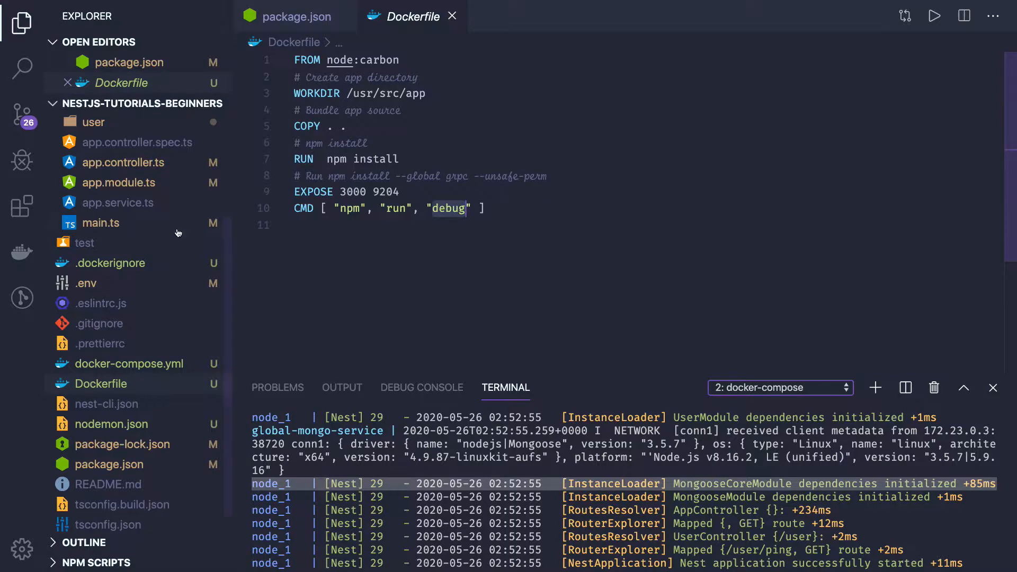
- Review main.ts, app.module.ts and .env, then return to the root app module
{"action": "left_click", "coordinate": [102, 222]}
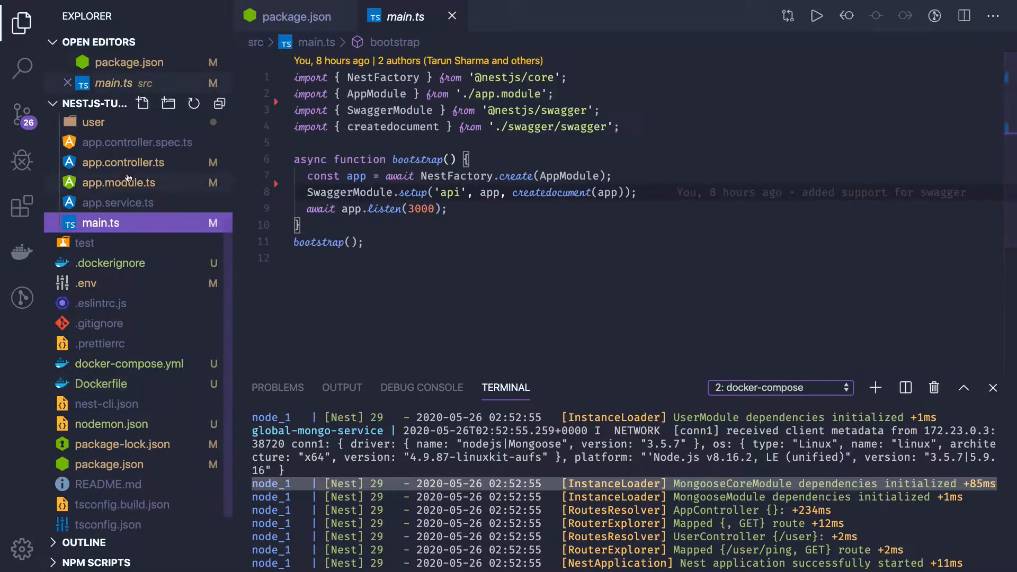
{"action": "left_click", "coordinate": [118, 183]}
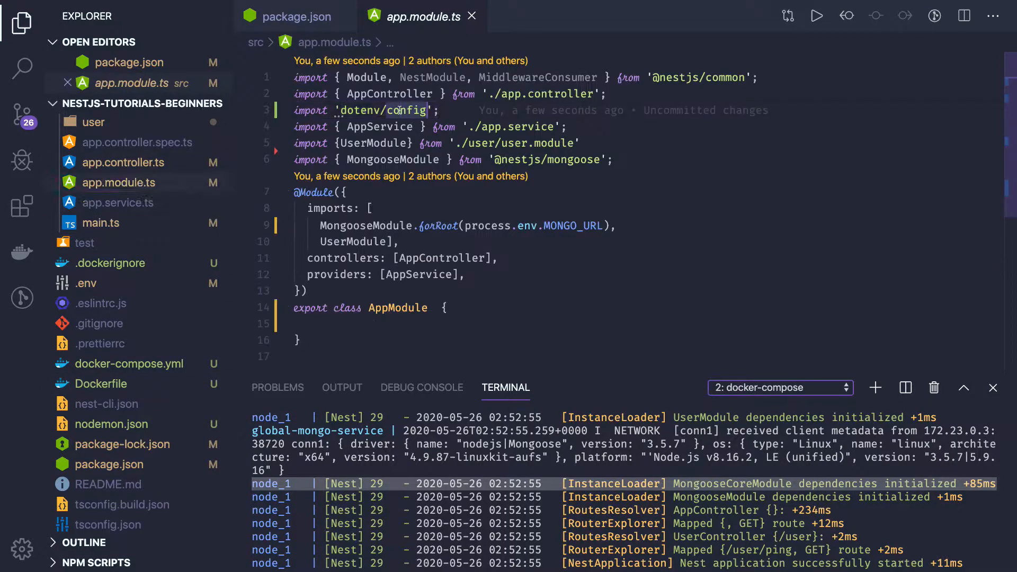
{"action": "left_click", "coordinate": [86, 283]}
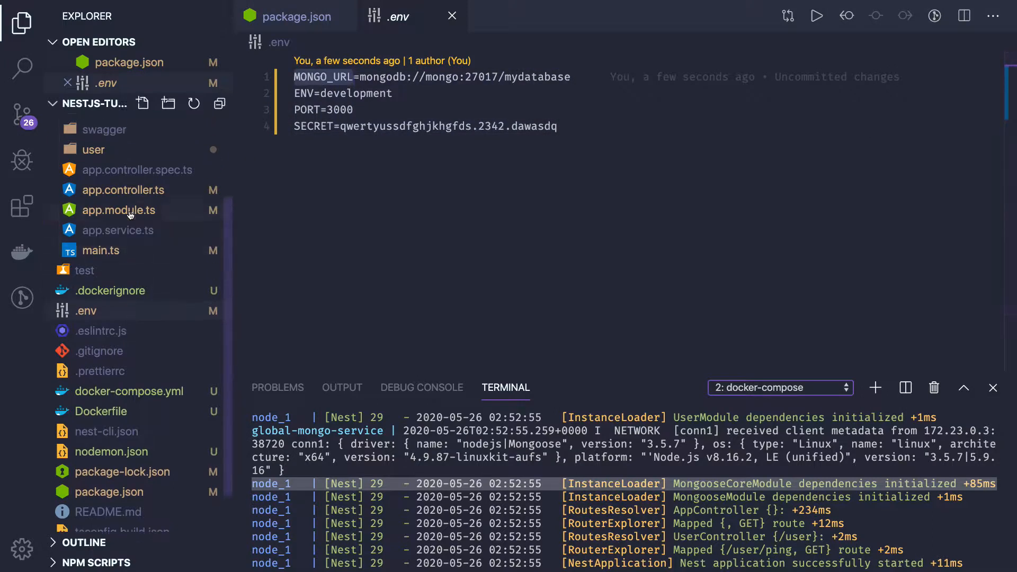
{"action": "left_click", "coordinate": [119, 210]}
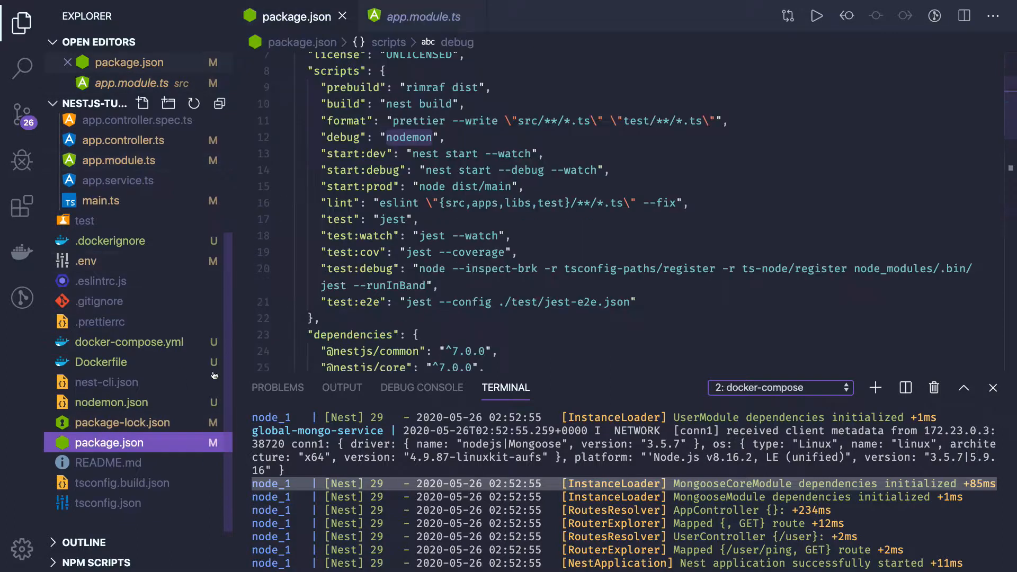
- Compare package.json's debug script with the Dockerfile, then view nodemon.json
{"action": "scroll", "scroll_direction": "down", "scroll_amount": 3}
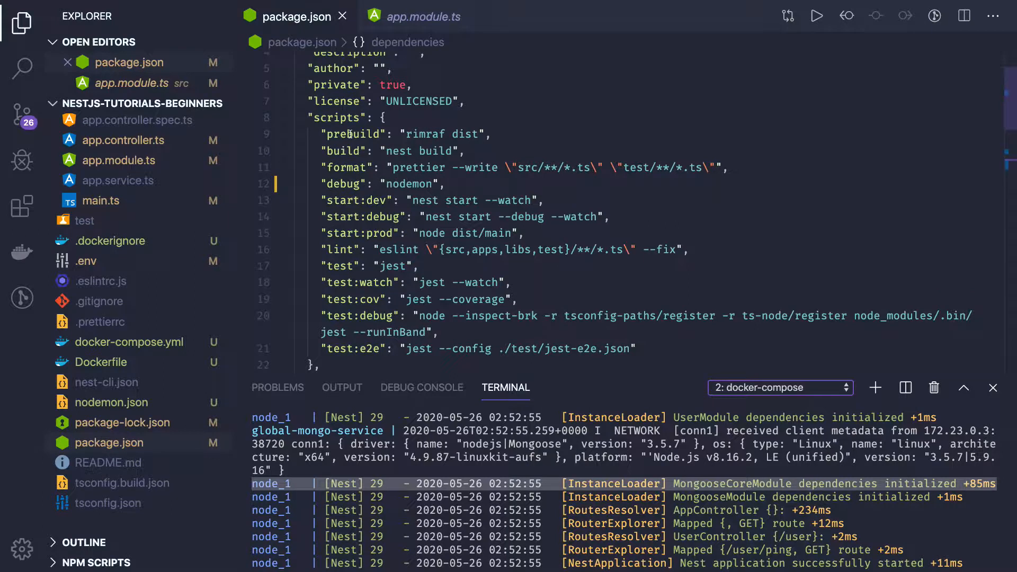
{"action": "mouse_move", "coordinate": [368, 148]}
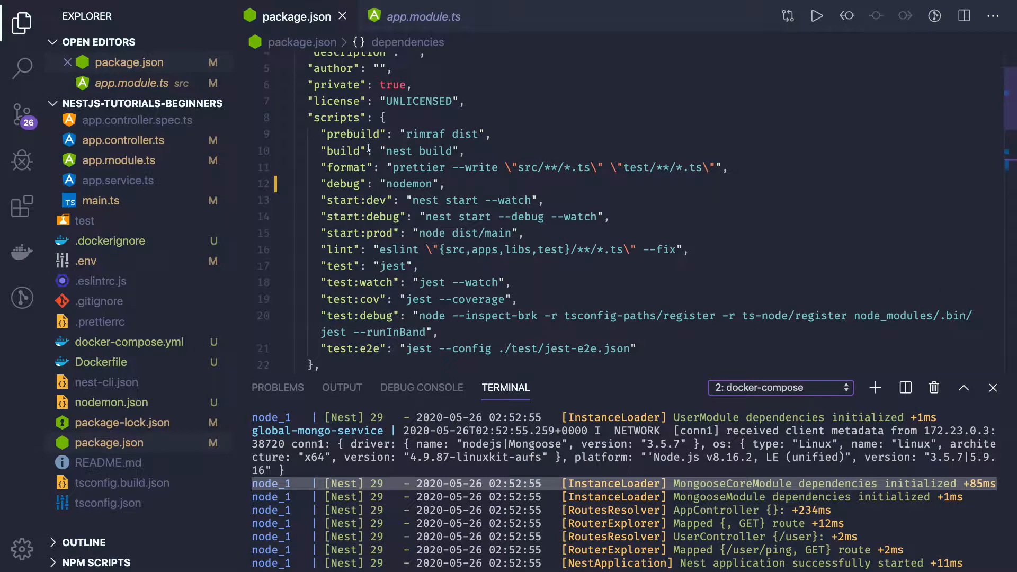
{"action": "double_click", "coordinate": [420, 150]}
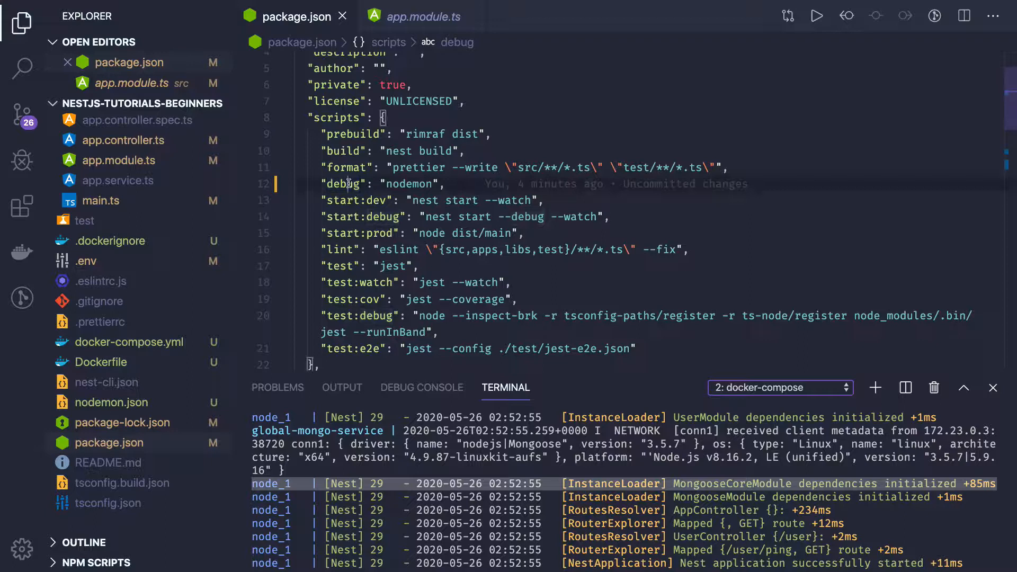
{"action": "left_click", "coordinate": [101, 361]}
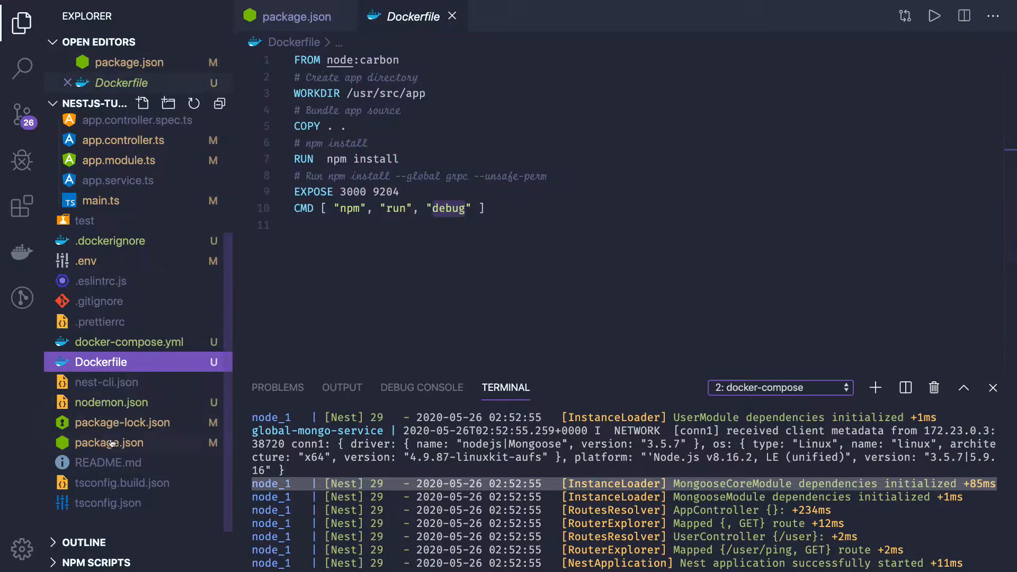
{"action": "left_click", "coordinate": [297, 15]}
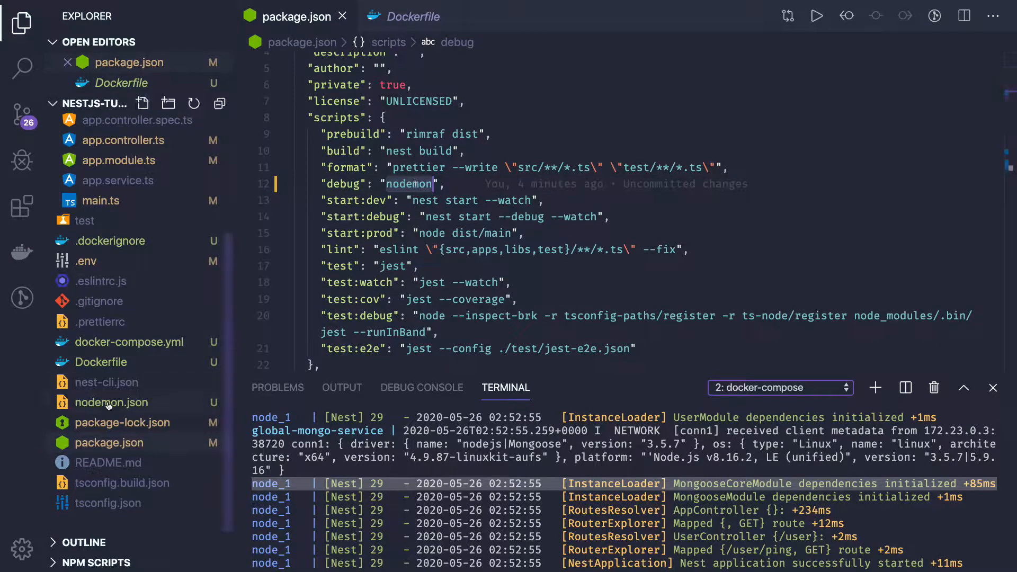
{"action": "left_click", "coordinate": [111, 402]}
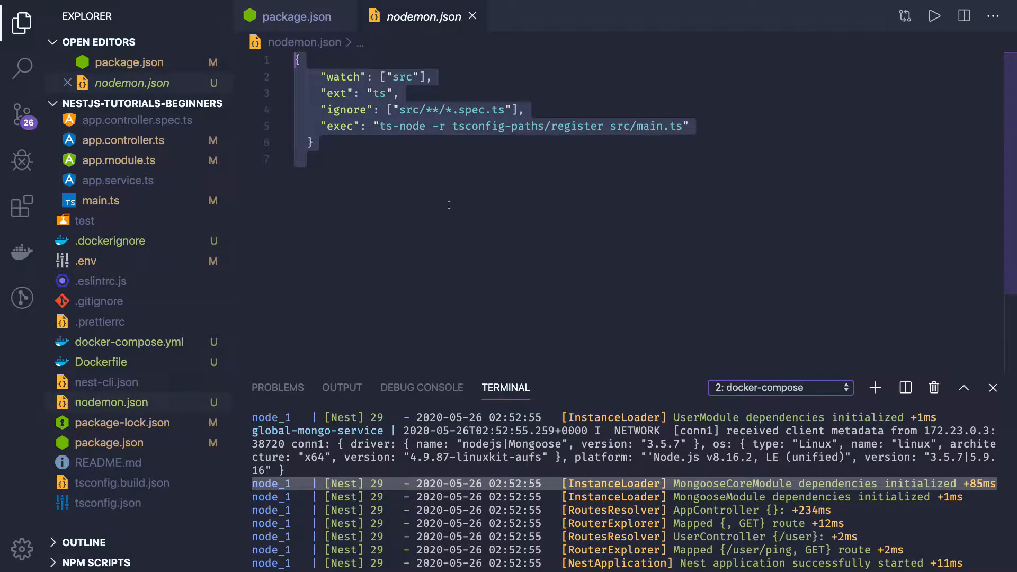
{"action": "scroll", "scroll_direction": "down", "scroll_amount": 3}
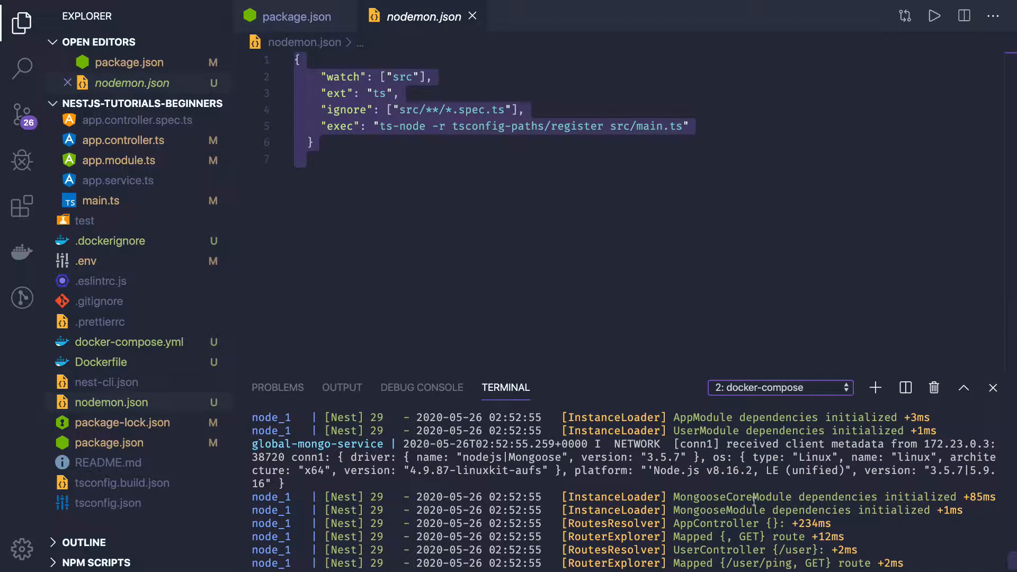
{"action": "double_click", "coordinate": [732, 497]}
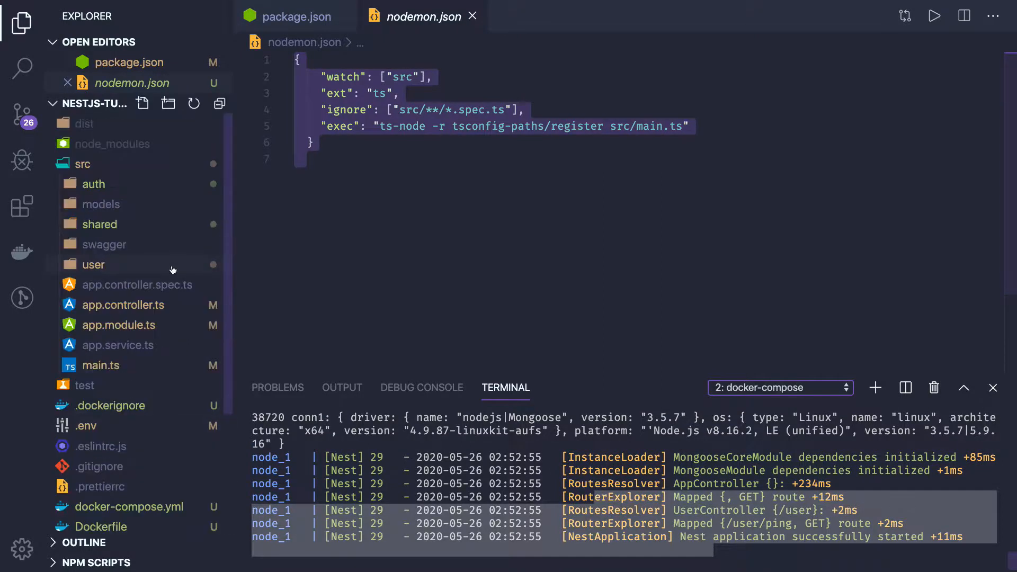
- Collapse src, expand the shared folder and view shared.module.ts
{"action": "left_click", "coordinate": [81, 164]}
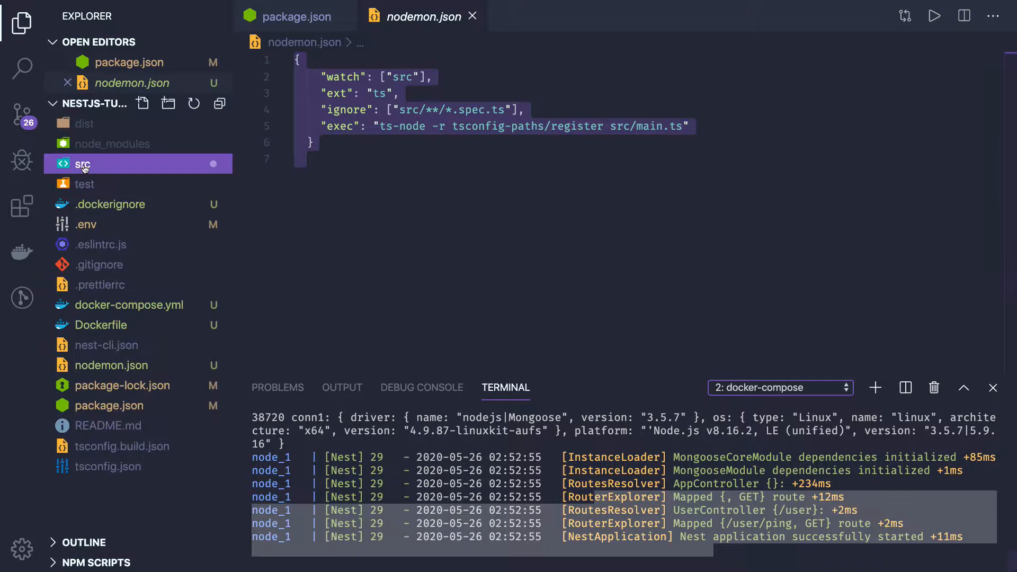
{"action": "left_click", "coordinate": [82, 164]}
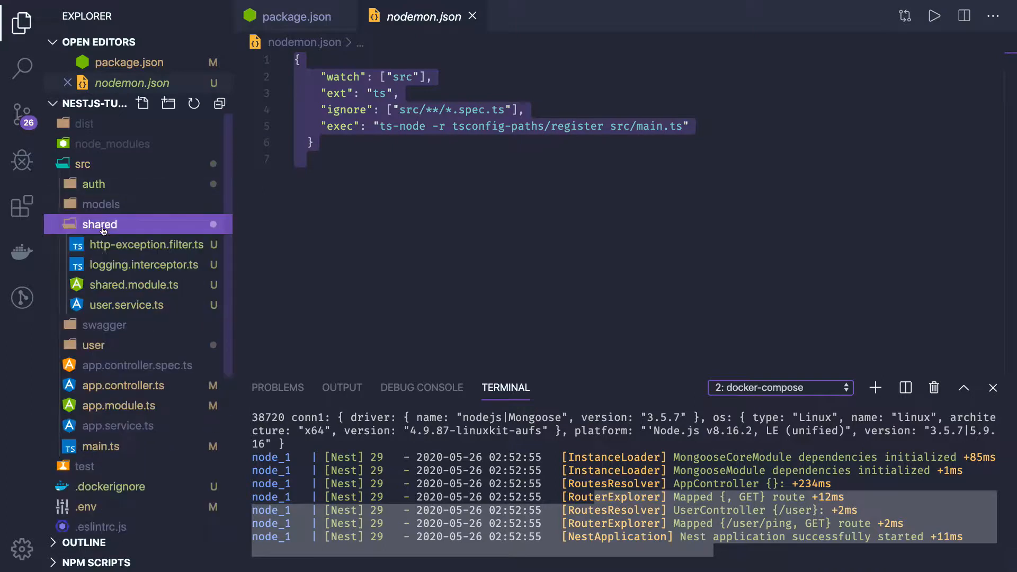
{"action": "mouse_move", "coordinate": [124, 257]}
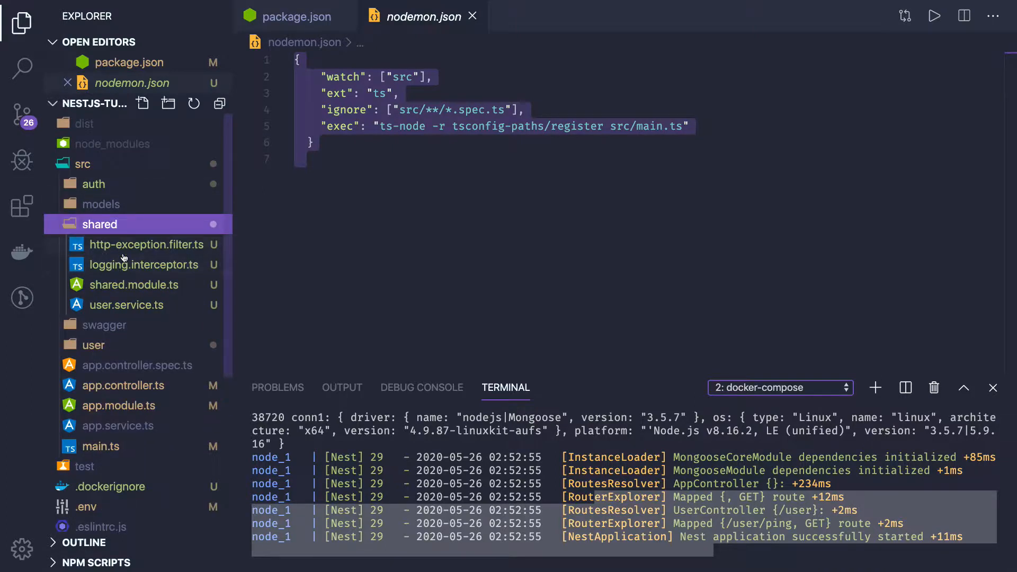
{"action": "left_click", "coordinate": [134, 284]}
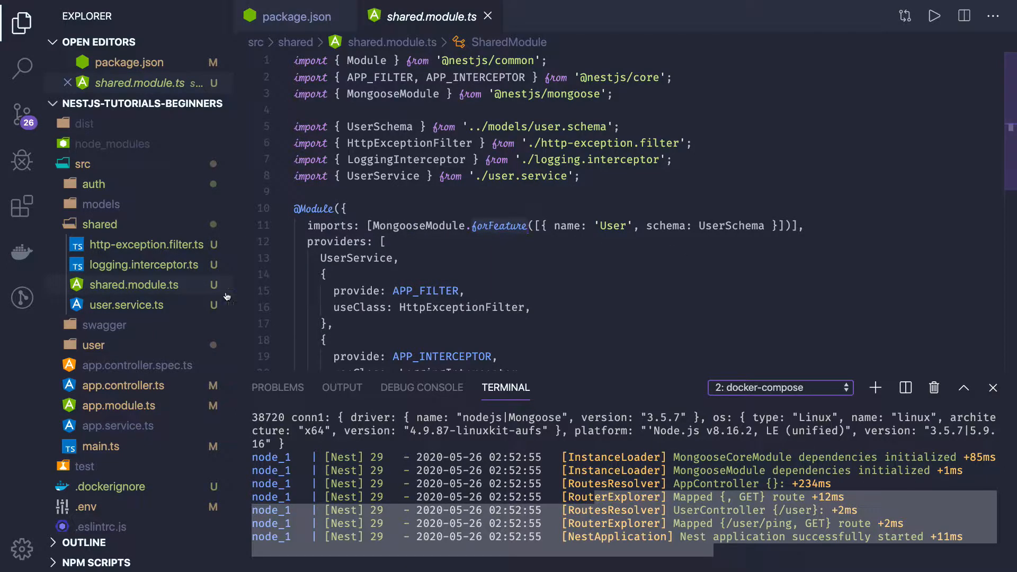
- Select userModel in user.service.ts, then return to app.module.ts
{"action": "left_click", "coordinate": [127, 305]}
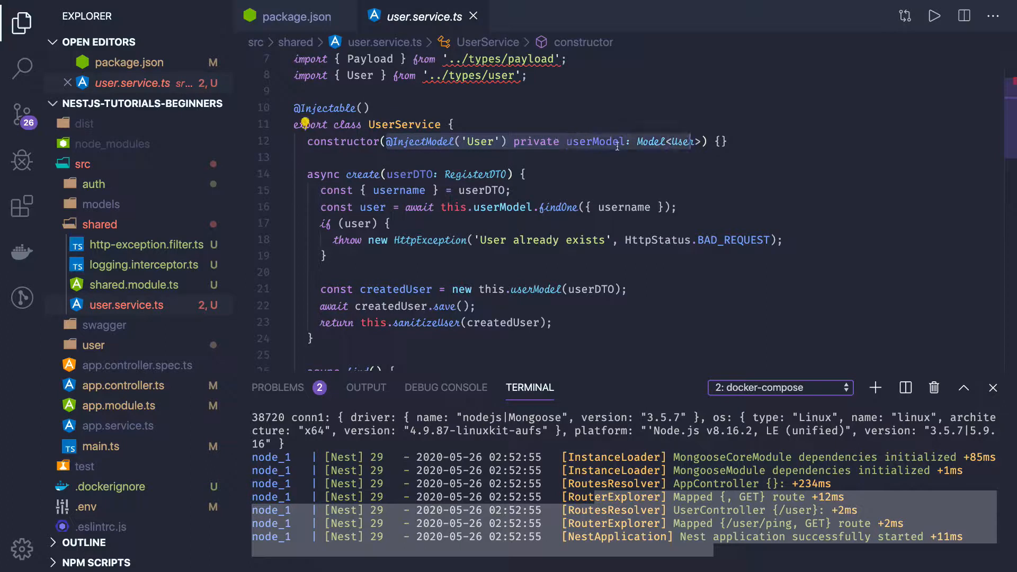
{"action": "double_click", "coordinate": [593, 141]}
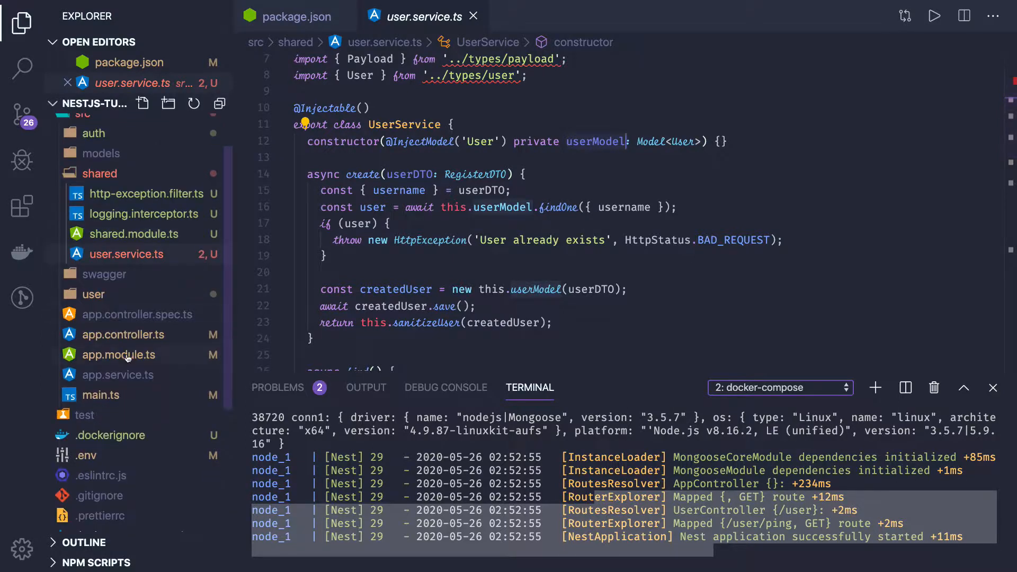
{"action": "left_click", "coordinate": [118, 354]}
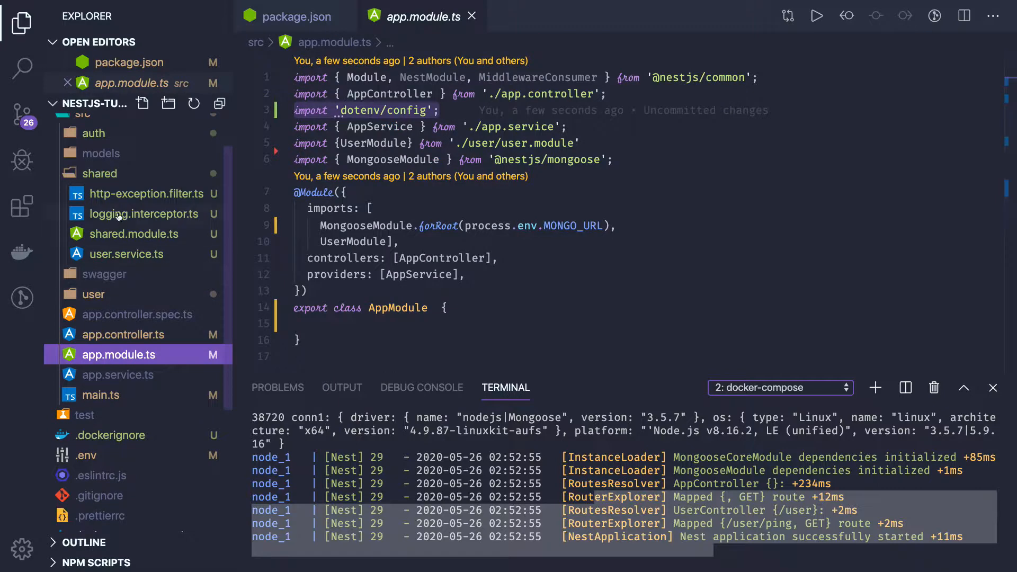
- View auth.service.ts and auth.module.ts, then collapse auth and expand shared
{"action": "left_click", "coordinate": [94, 133]}
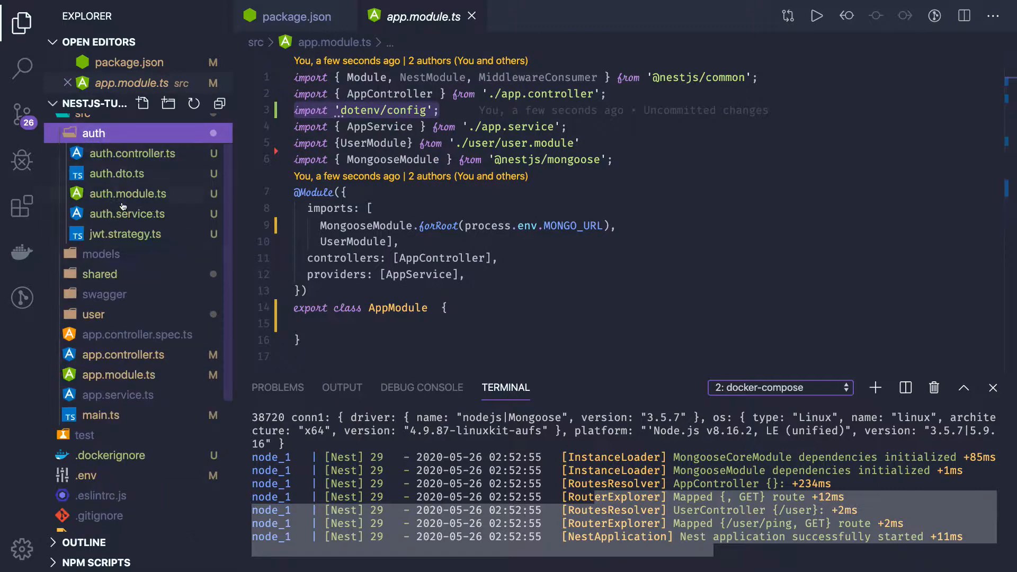
{"action": "left_click", "coordinate": [127, 214]}
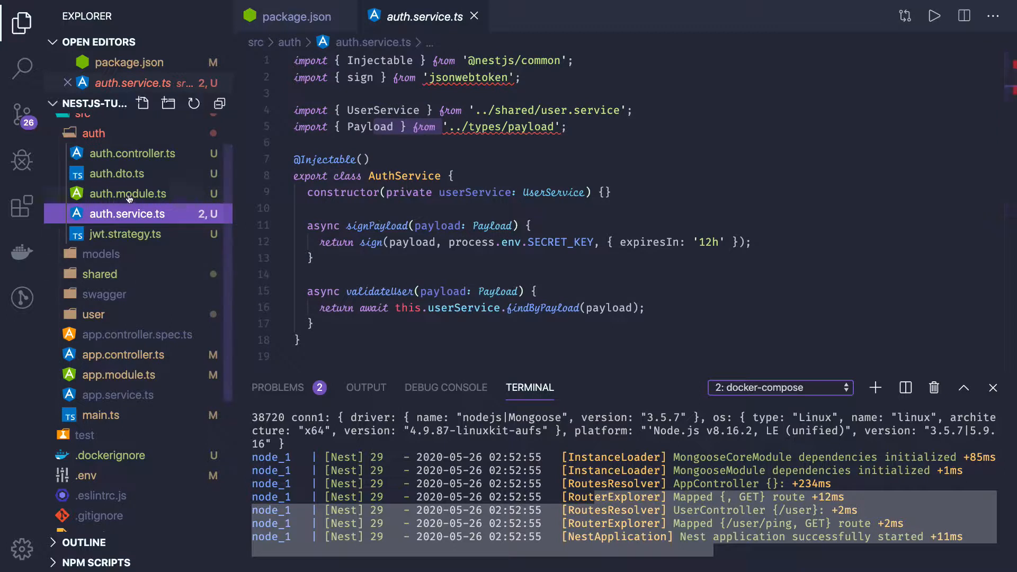
{"action": "left_click", "coordinate": [128, 193]}
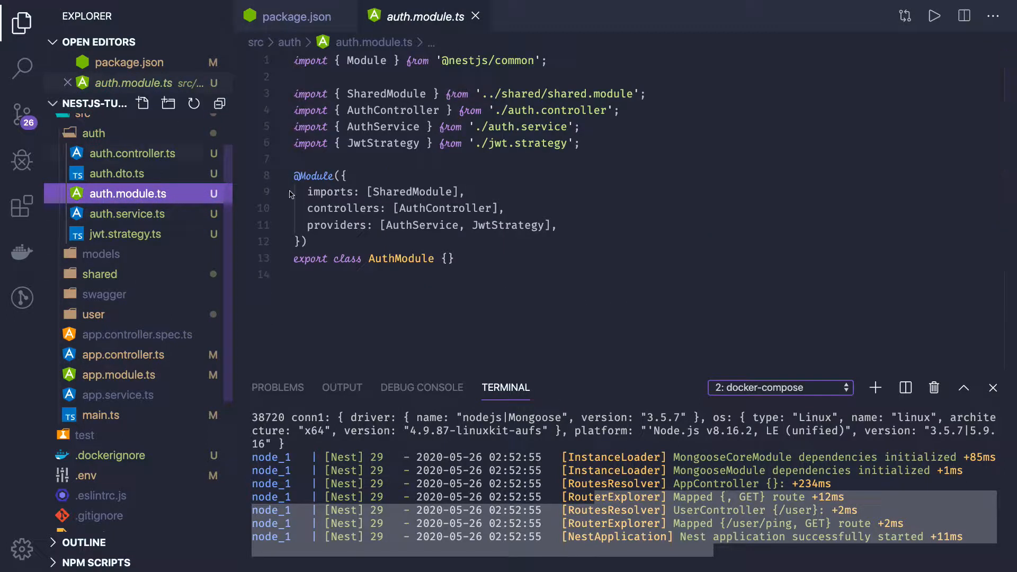
{"action": "mouse_move", "coordinate": [333, 191]}
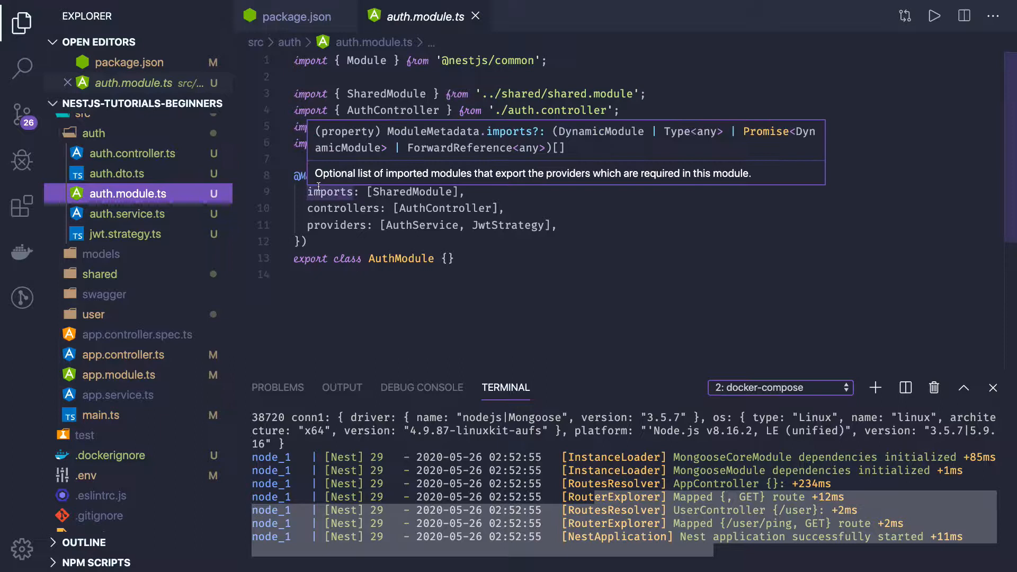
{"action": "left_click", "coordinate": [93, 133]}
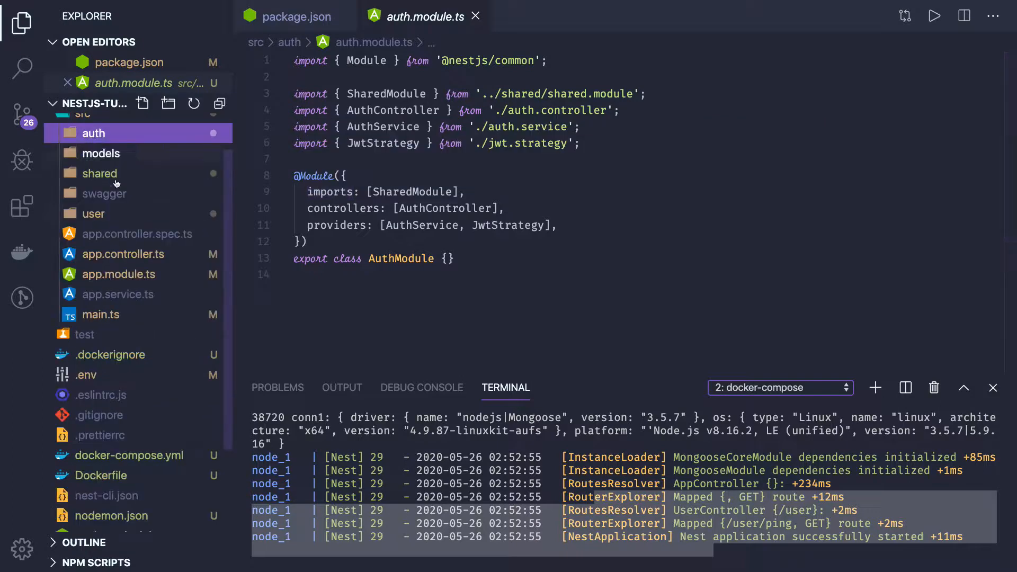
{"action": "left_click", "coordinate": [99, 173]}
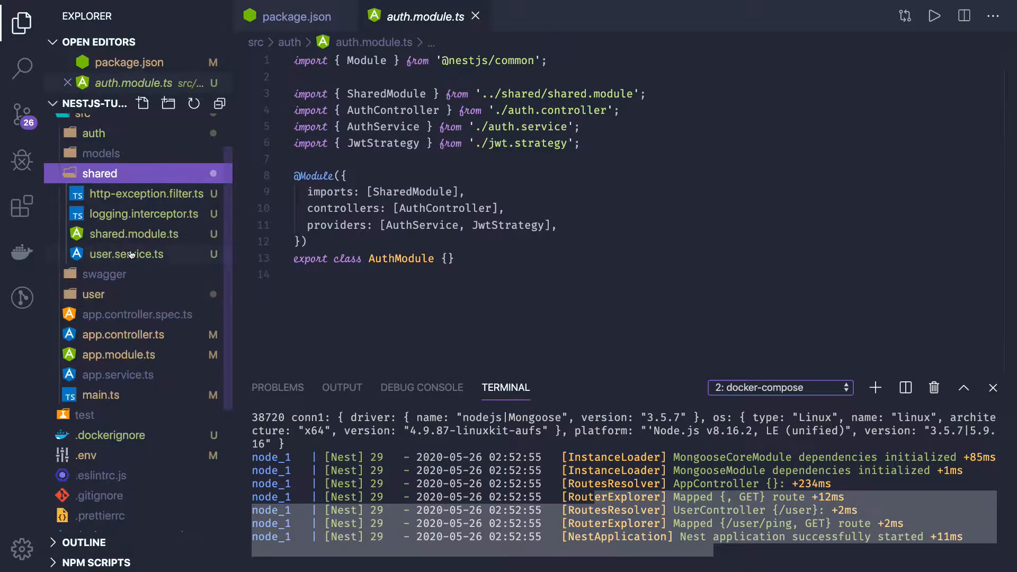
{"action": "mouse_move", "coordinate": [134, 253]}
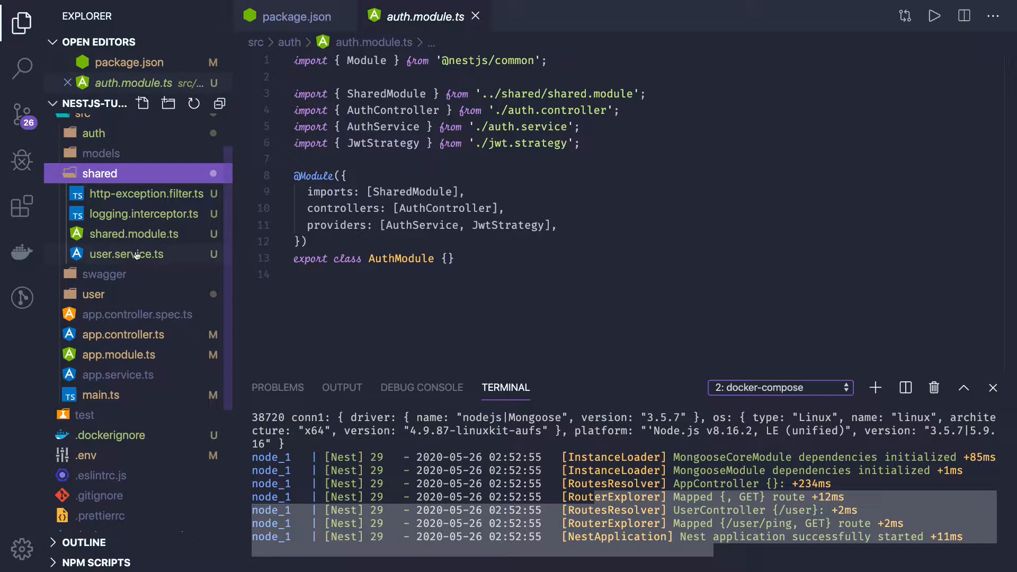
- Show shared/user.service.ts with its User model injection and create method
{"action": "left_click", "coordinate": [126, 254]}
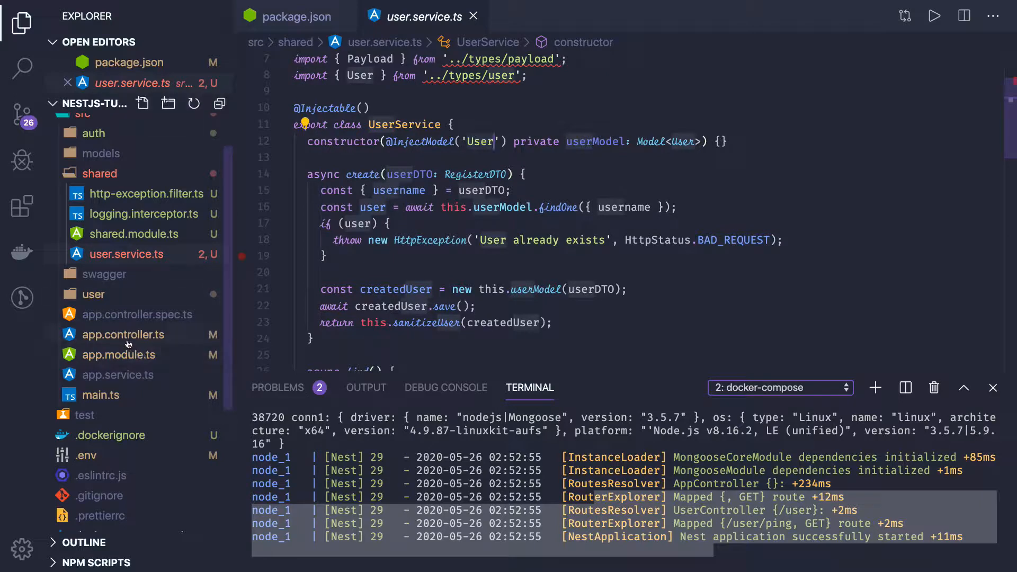
{"action": "mouse_move", "coordinate": [118, 355]}
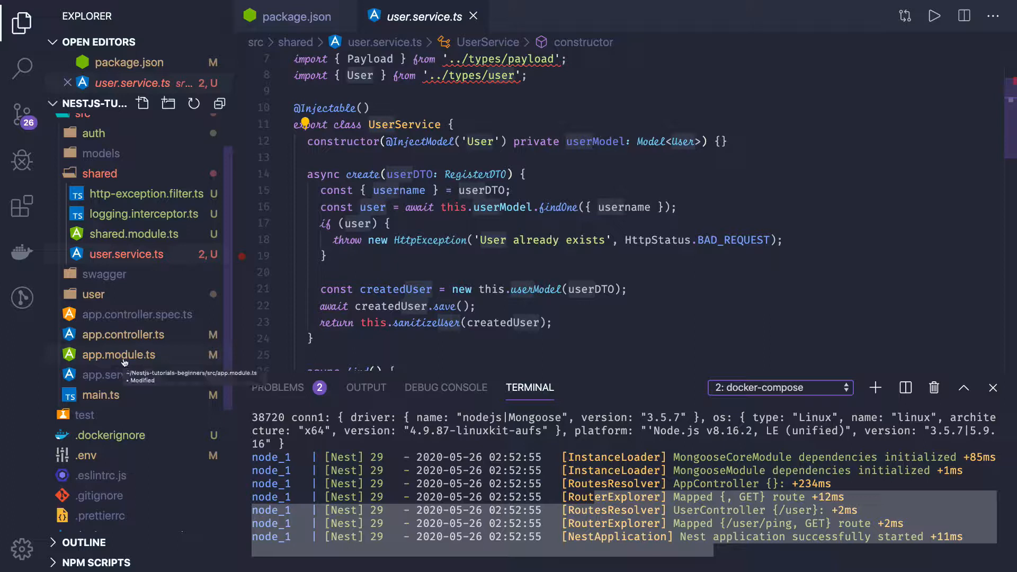
{"action": "left_click", "coordinate": [93, 294]}
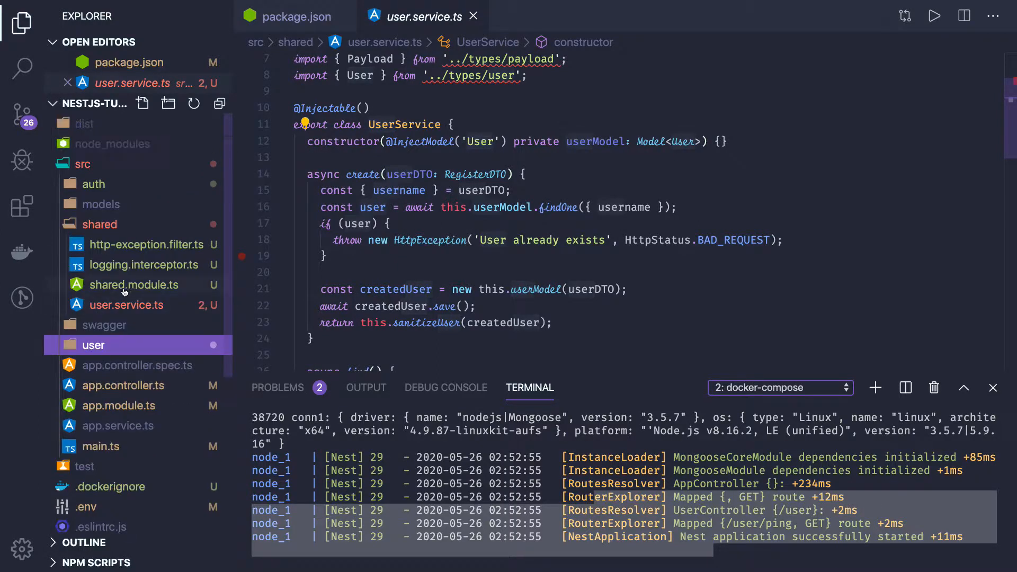
{"action": "left_click", "coordinate": [133, 285]}
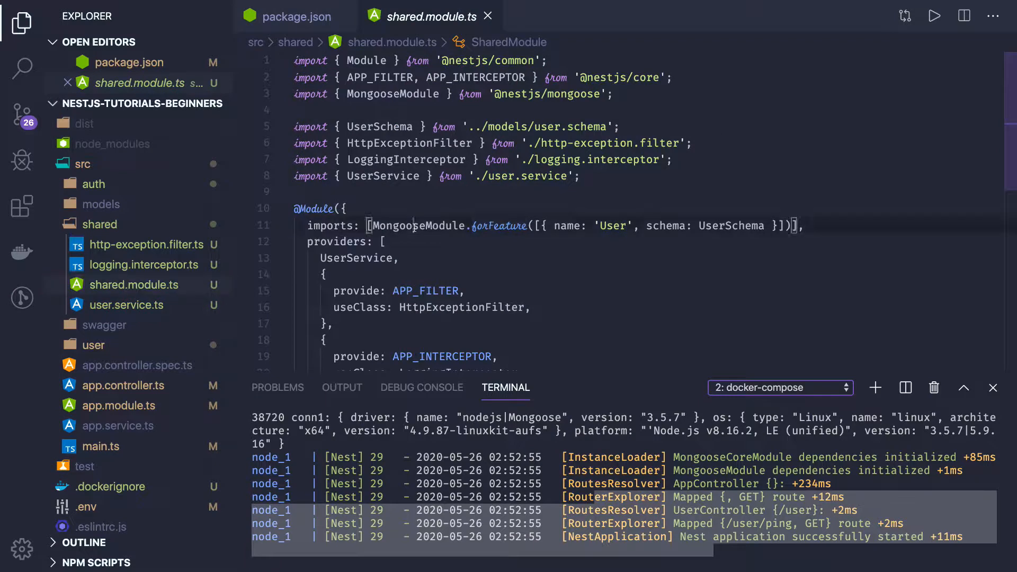
{"action": "double_click", "coordinate": [418, 225]}
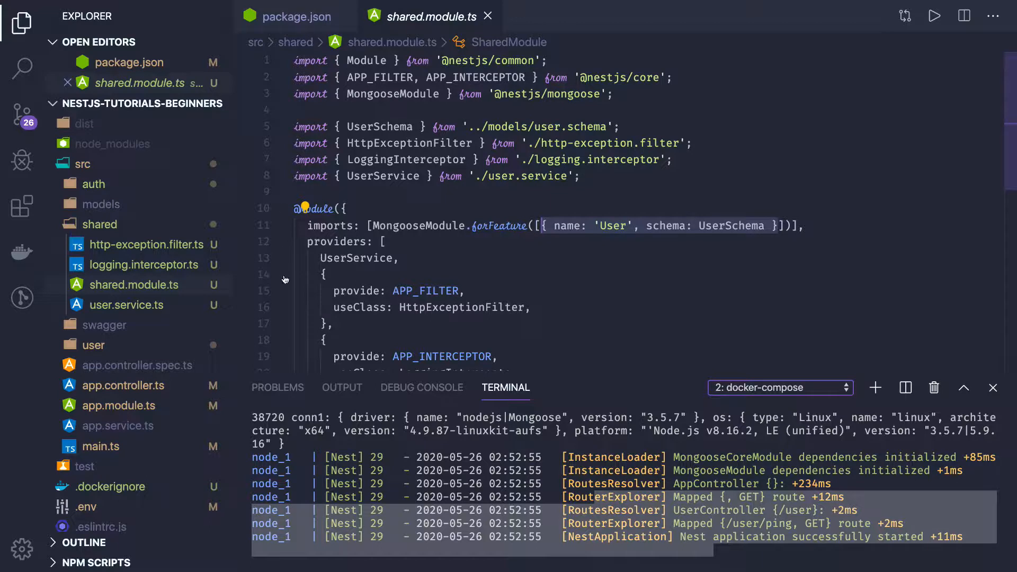
{"action": "left_click", "coordinate": [127, 305]}
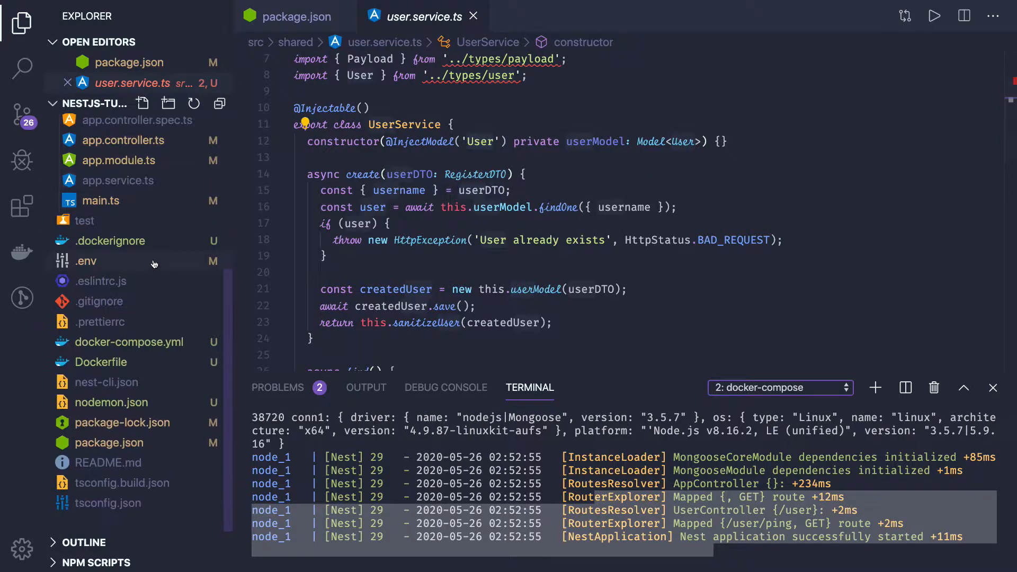
- Open the Dockerfile and place the cursor on its npm run debug CMD line
{"action": "left_click", "coordinate": [101, 362]}
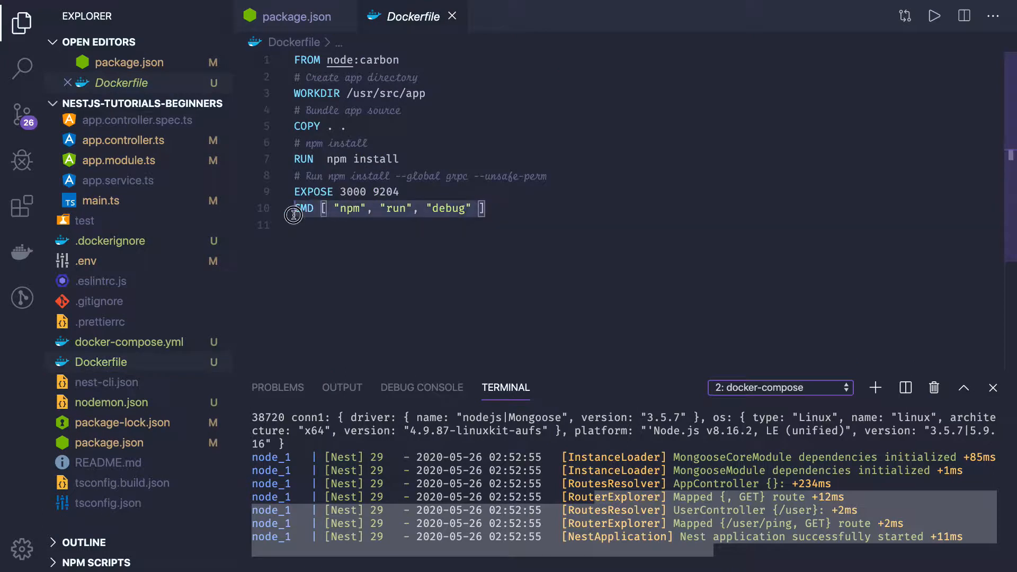
{"action": "left_click", "coordinate": [301, 208]}
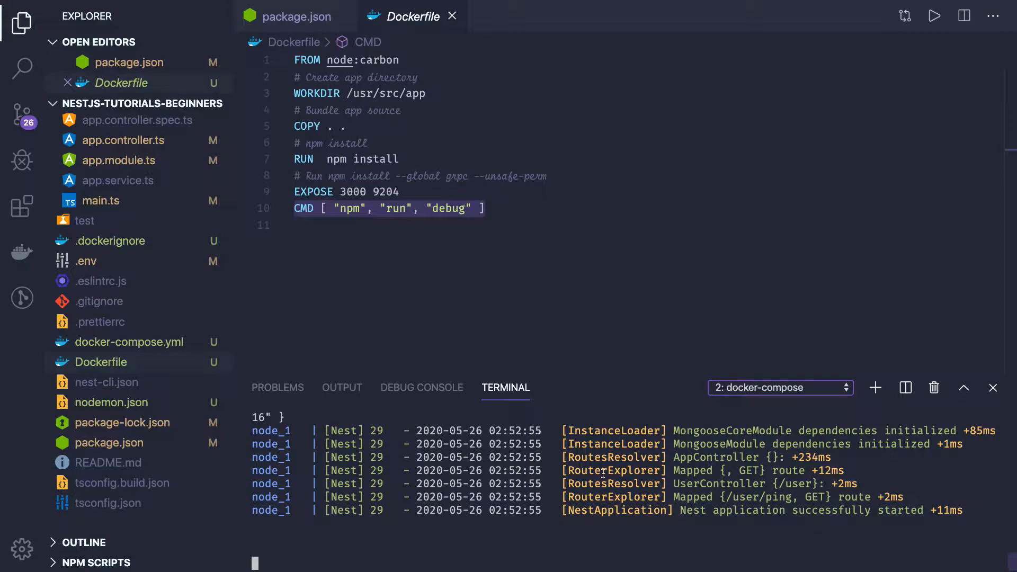
{"action": "mouse_move", "coordinate": [421, 387]}
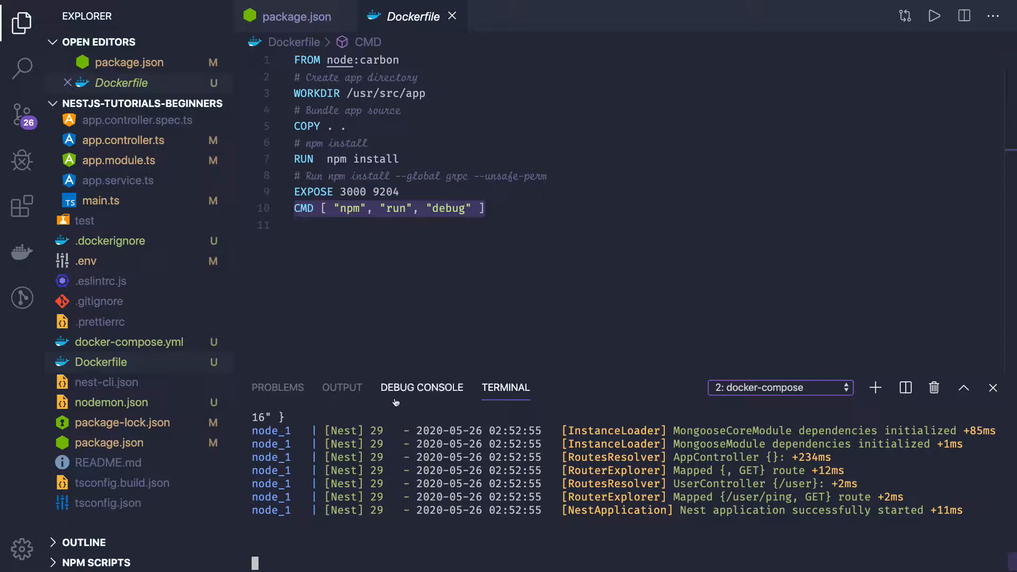
{"action": "mouse_move", "coordinate": [421, 387]}
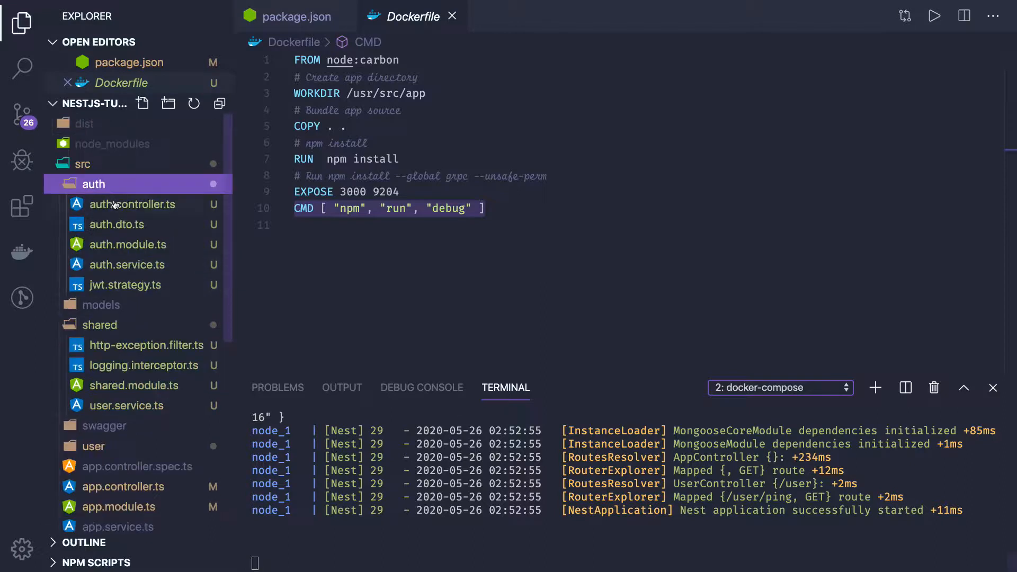
- Open auth.controller.ts, then auth.dto.ts
{"action": "left_click", "coordinate": [134, 204]}
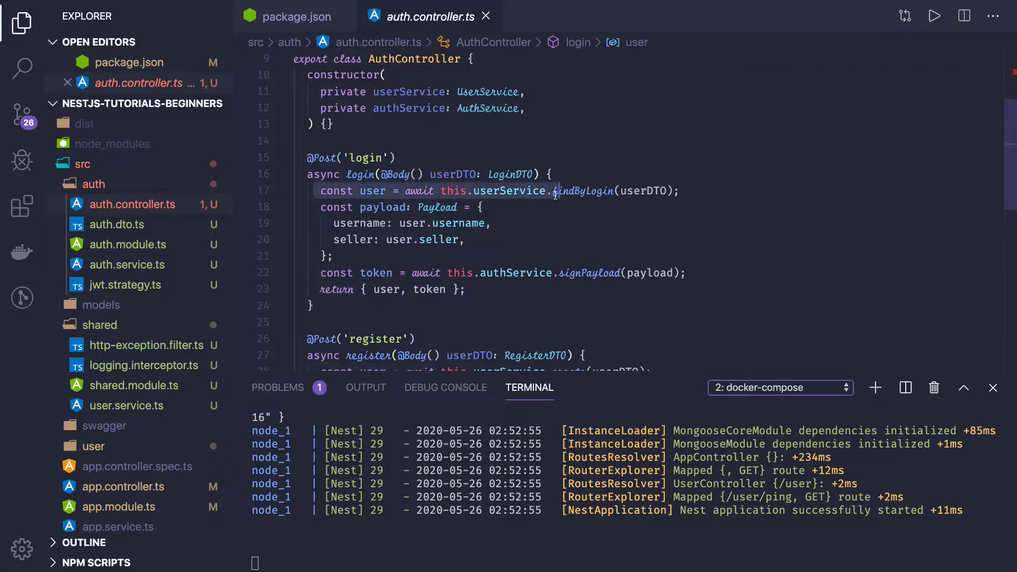
{"action": "left_click", "coordinate": [117, 223]}
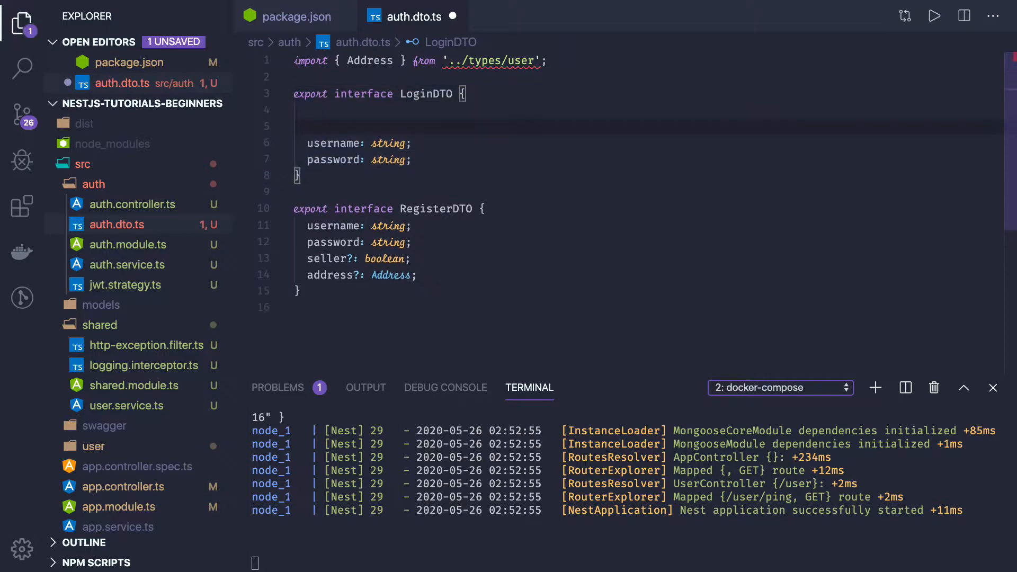
{"action": "type", "text": "@iSNO"}
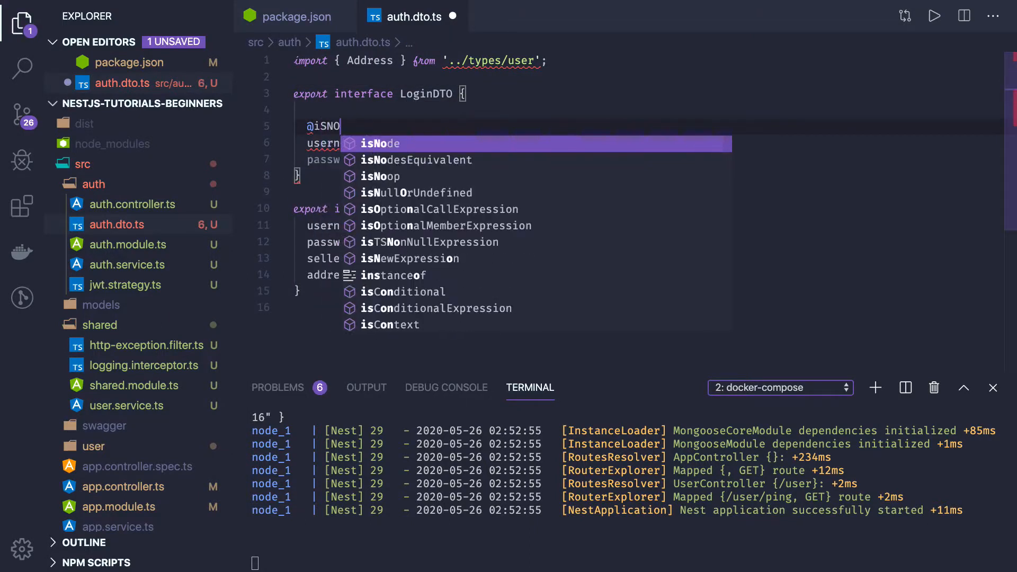
{"action": "type", "text": "T"}
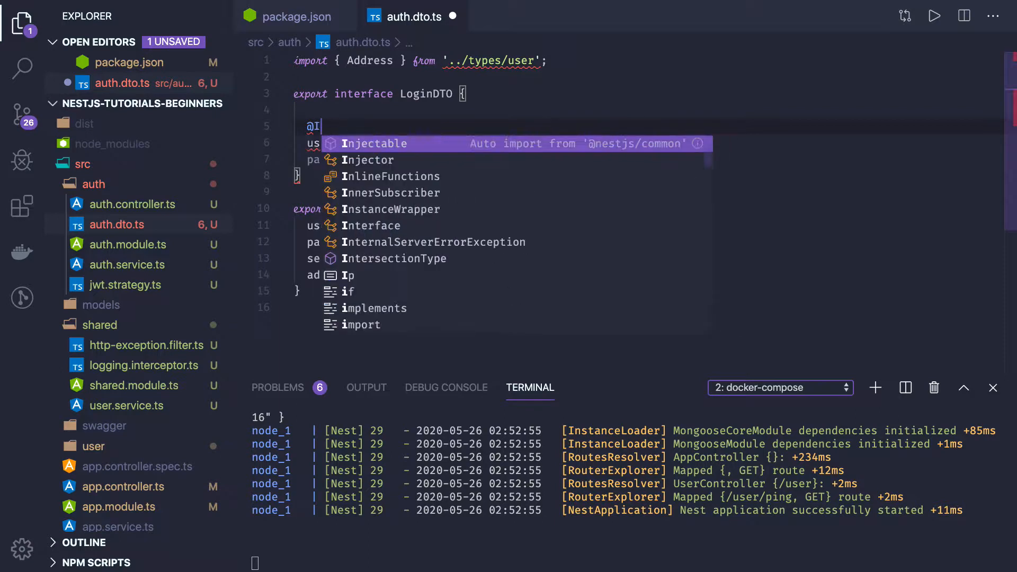
{"action": "type", "text": "snot"}
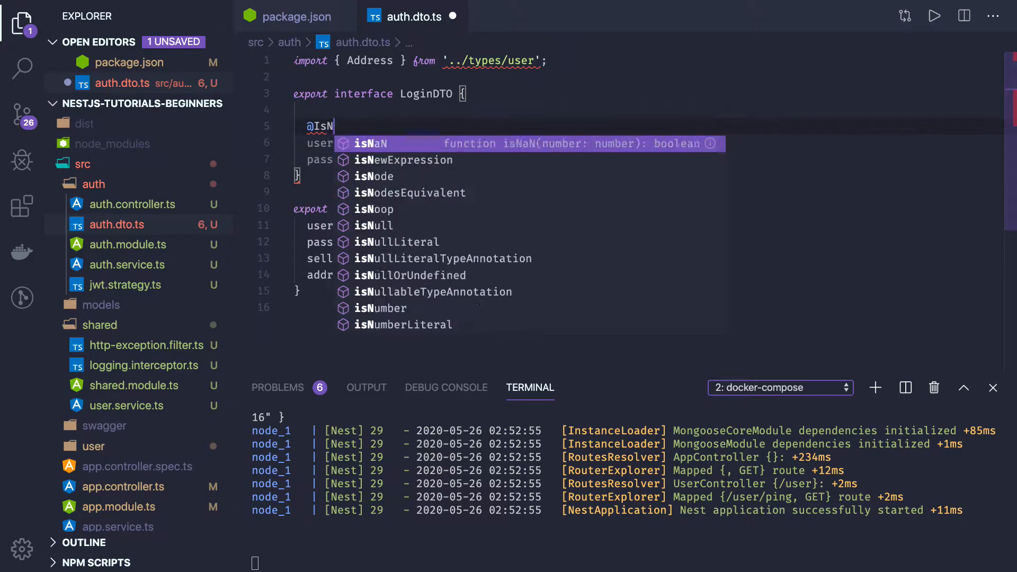
{"action": "type", "text": "ot"}
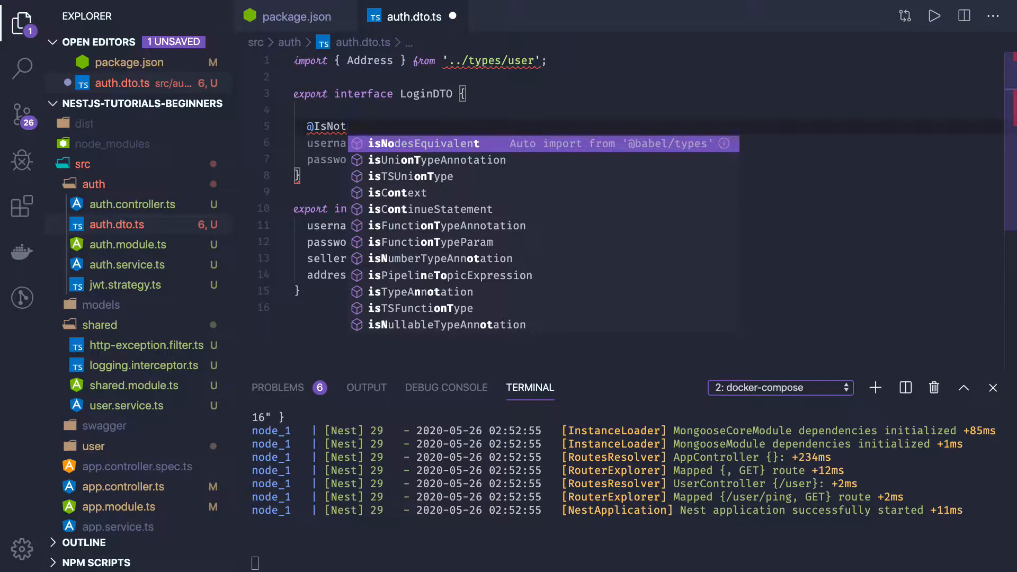
{"action": "type", "text": "Emp"}
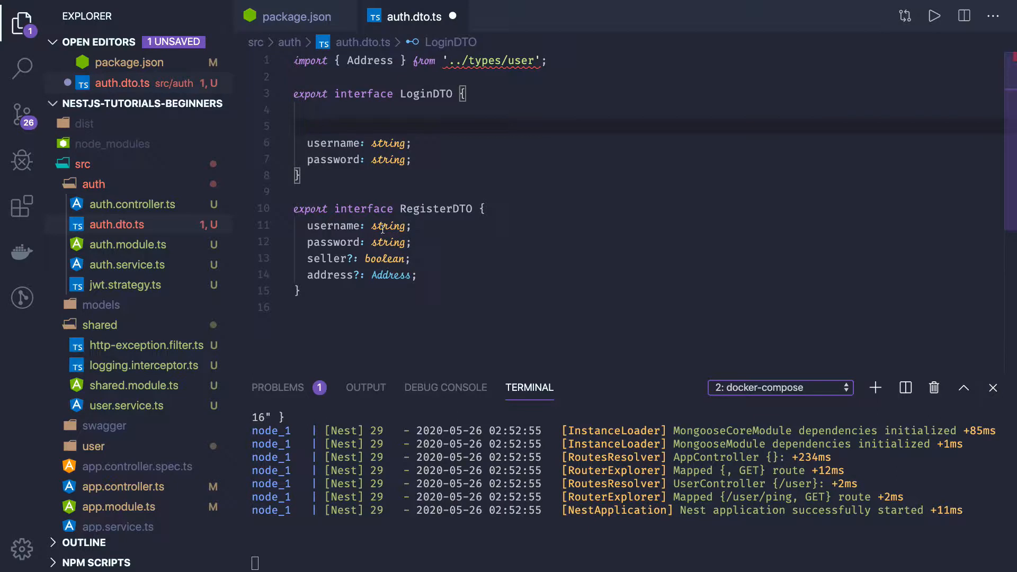
{"action": "type", "text": "a"}
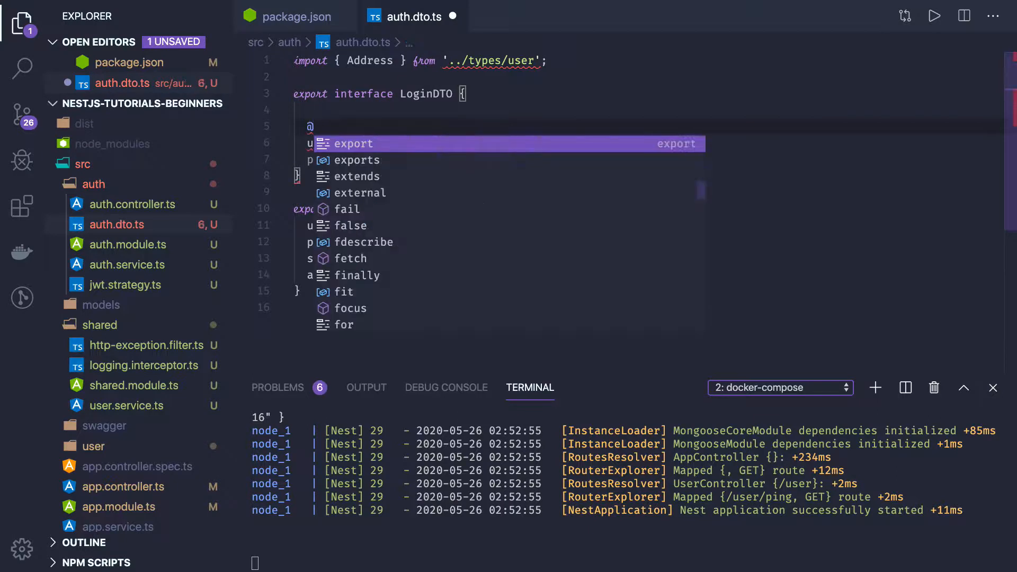
{"action": "type", "text": "I"}
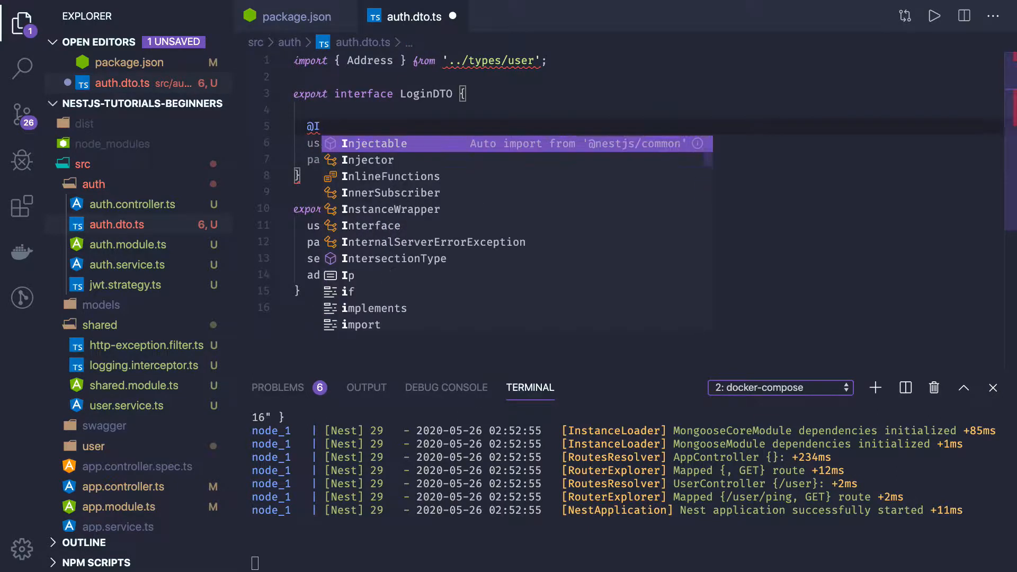
{"action": "type", "text": "IsNotEmpt"}
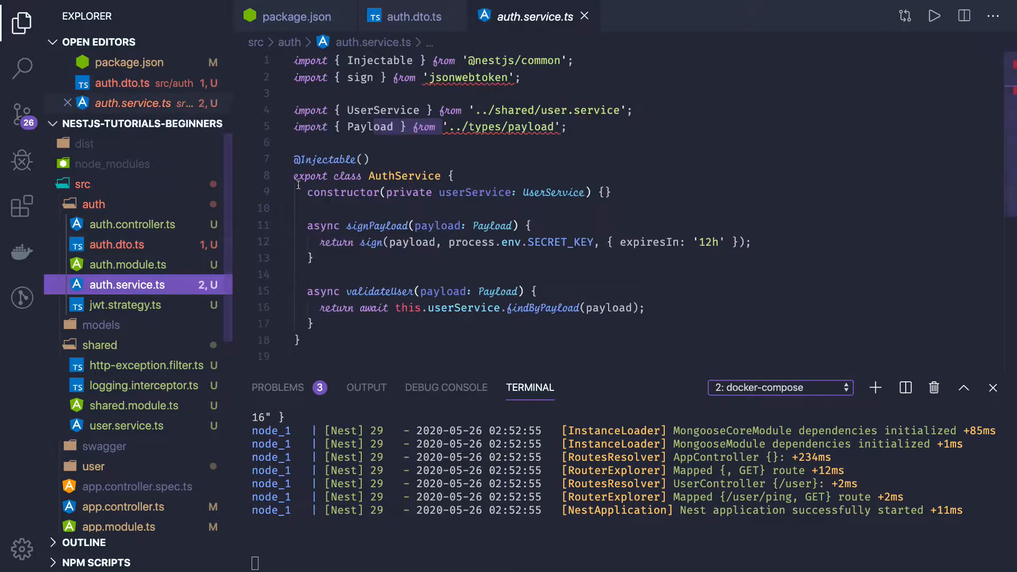
{"action": "left_click", "coordinate": [131, 223]}
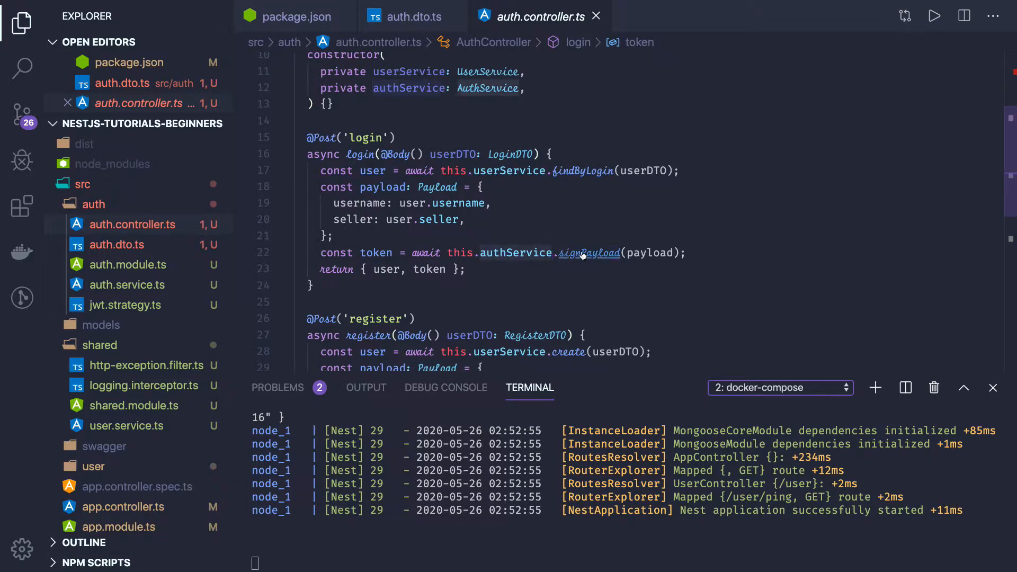
{"action": "left_click", "coordinate": [589, 252]}
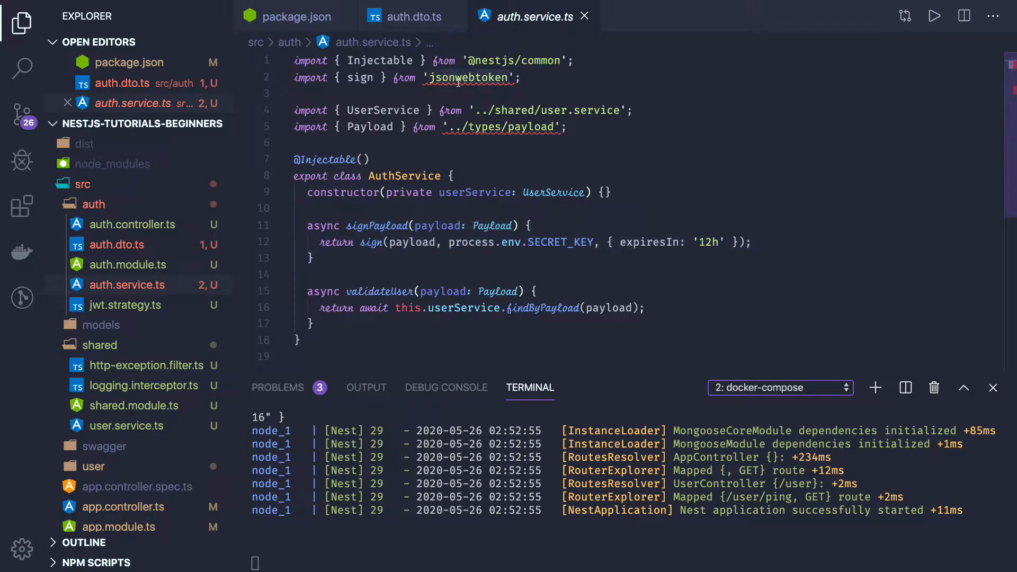
{"action": "scroll", "scroll_direction": "down", "scroll_amount": 3}
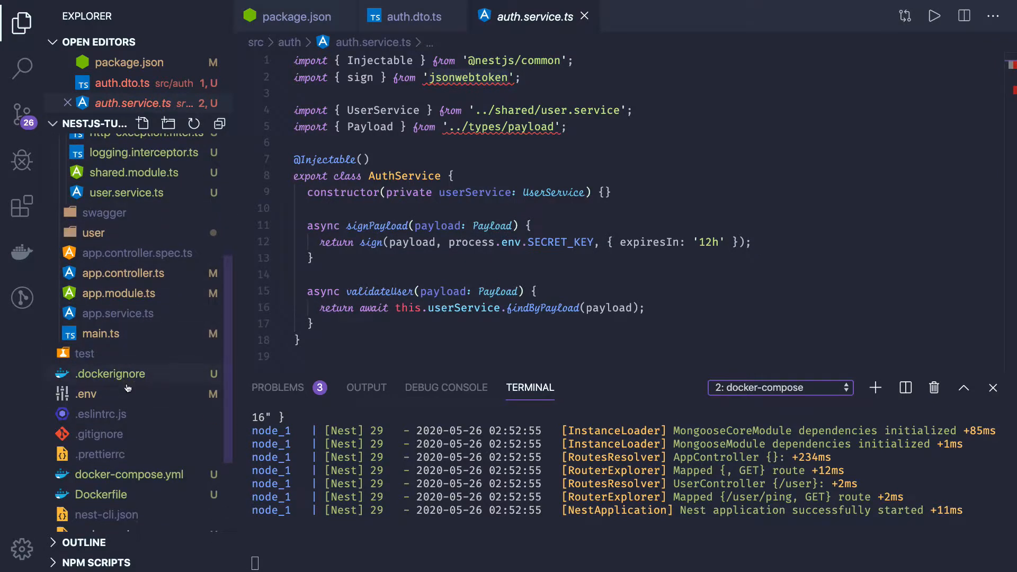
{"action": "double_click", "coordinate": [412, 242]}
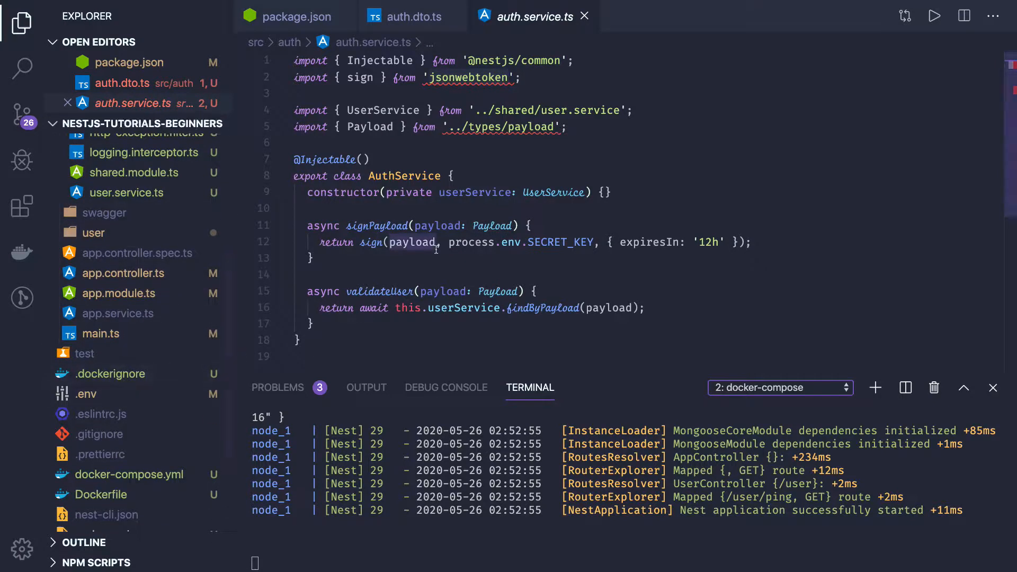